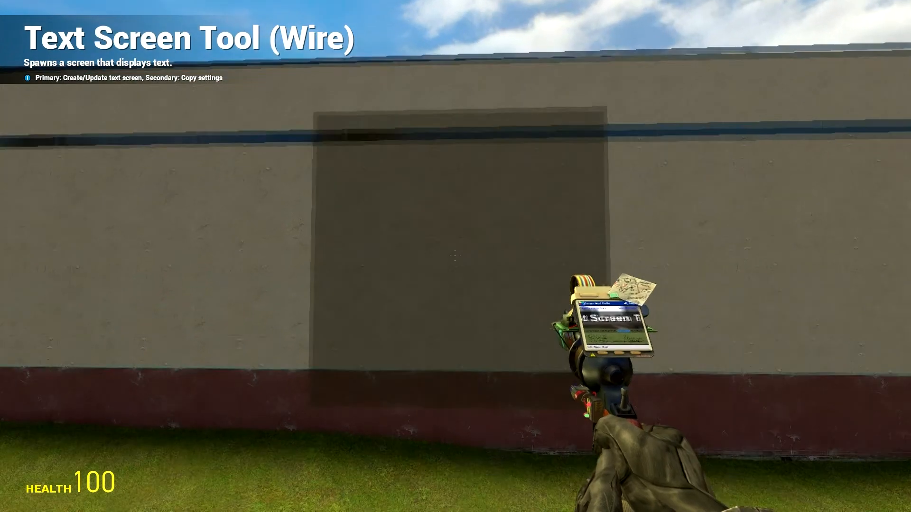
- Place the Wire text screen on the concrete wall and bring up the tool settings
{"action": "left_click", "coordinate": [455, 256]}
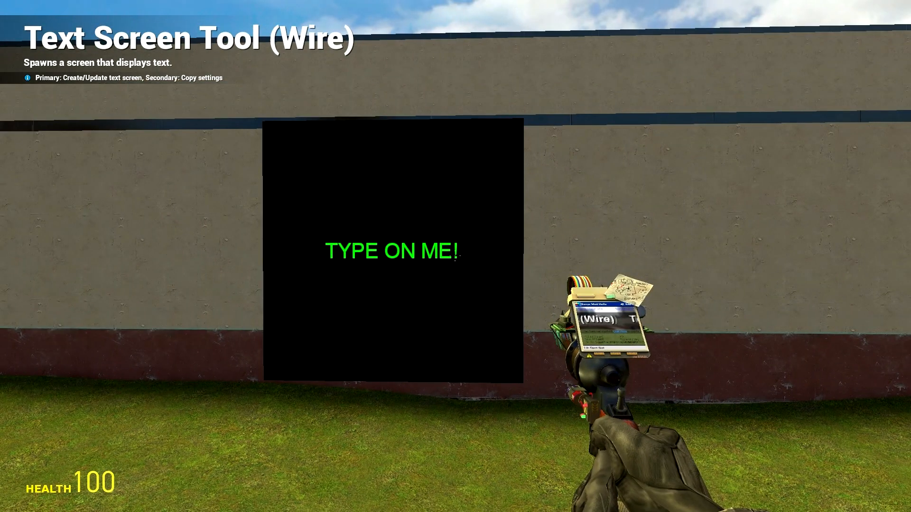
{"action": "key", "text": "q"}
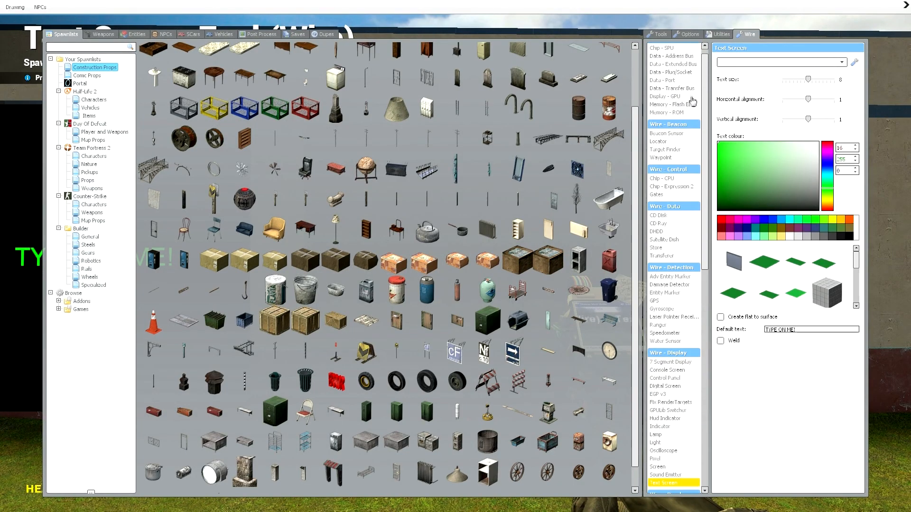
- Choose the Timer gate under Time Gates in the Wire Gates tool and pick its model
{"action": "scroll", "scroll_direction": "up", "scroll_amount": 3}
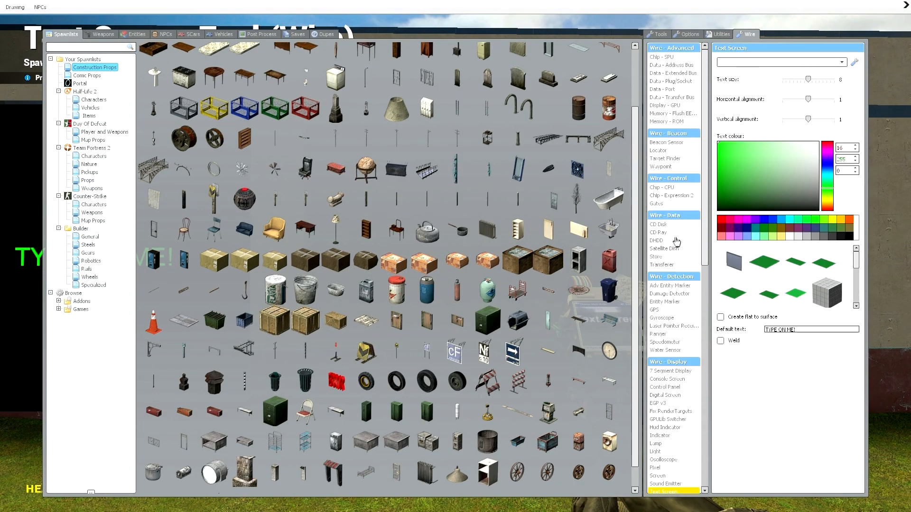
{"action": "left_click", "coordinate": [672, 203]}
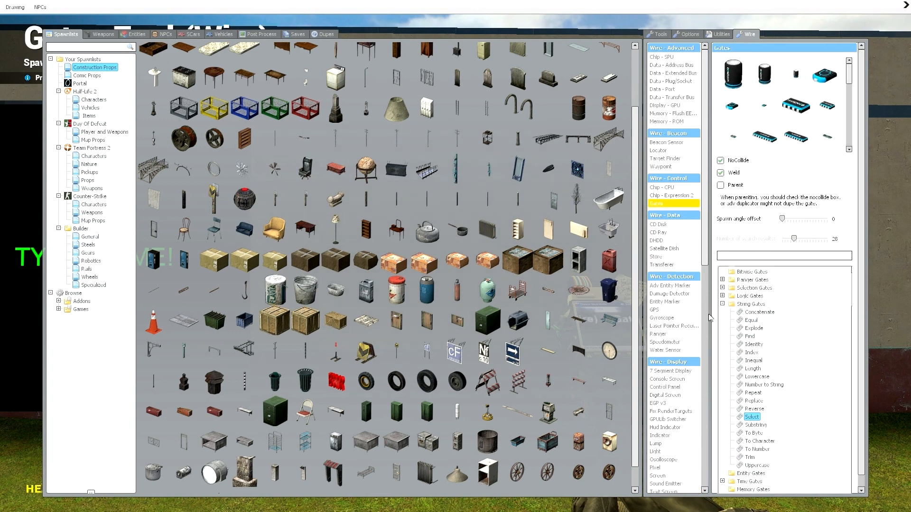
{"action": "left_click", "coordinate": [722, 304]}
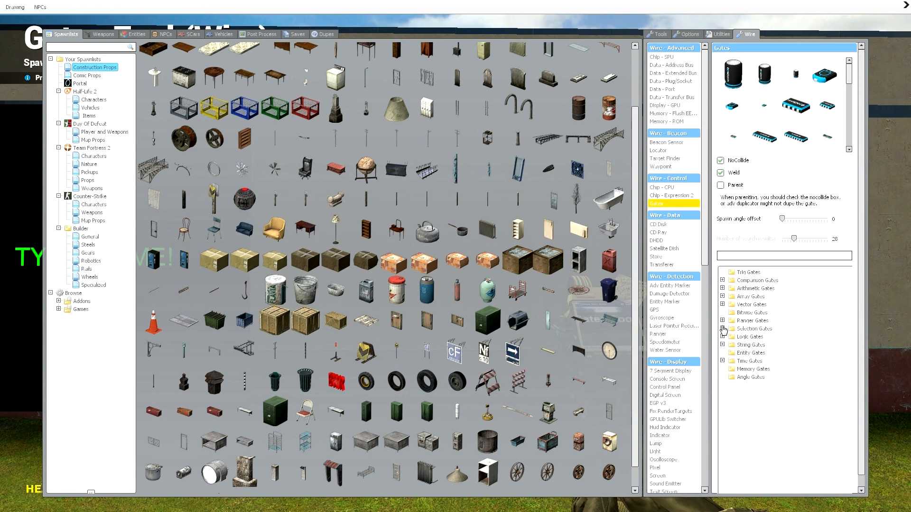
{"action": "left_click", "coordinate": [722, 361]}
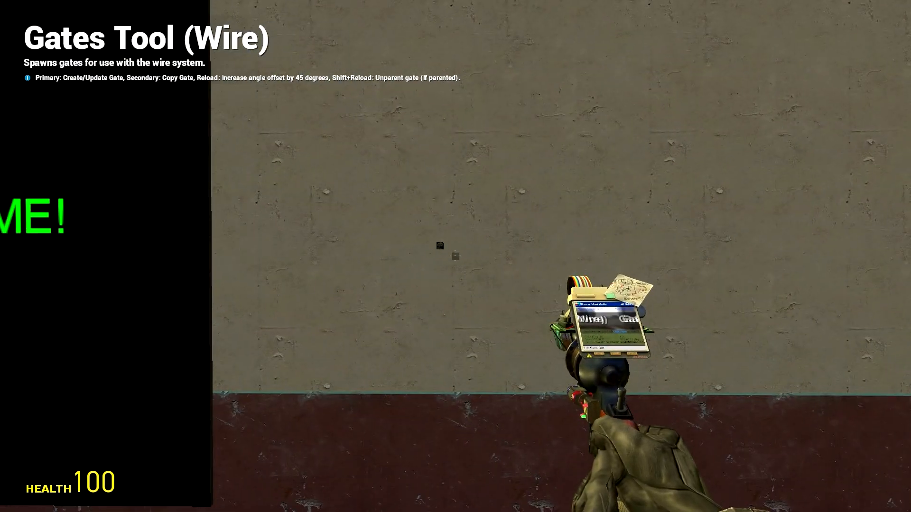
{"action": "key", "text": "q"}
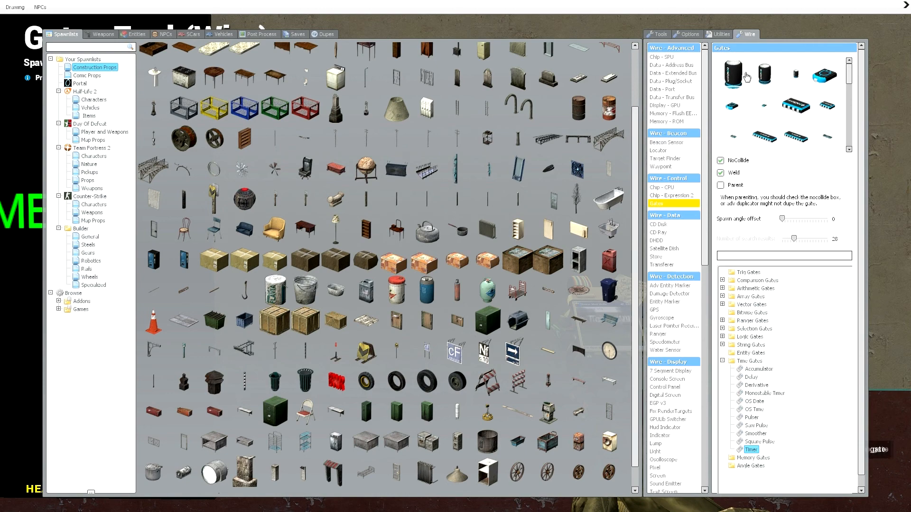
{"action": "left_click", "coordinate": [732, 74]}
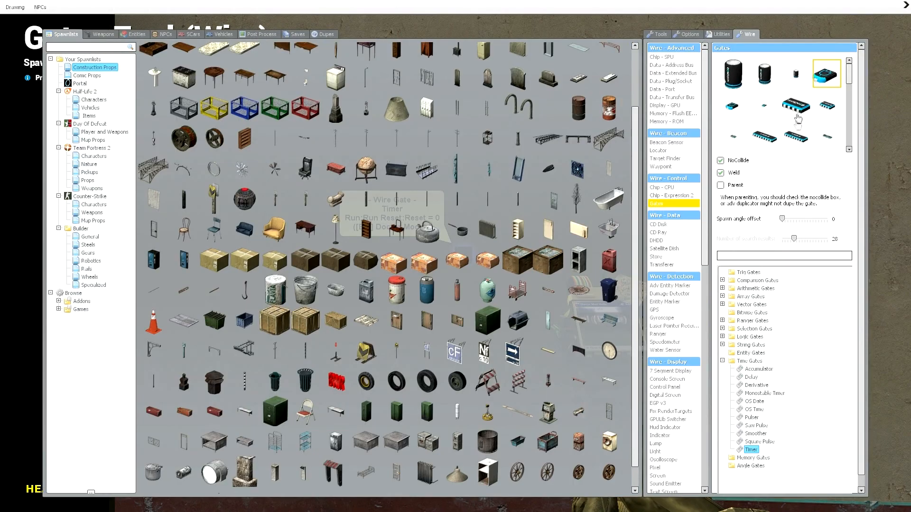
- Scroll the gate model list toward the flat chip model
{"action": "scroll", "scroll_direction": "down", "scroll_amount": 3}
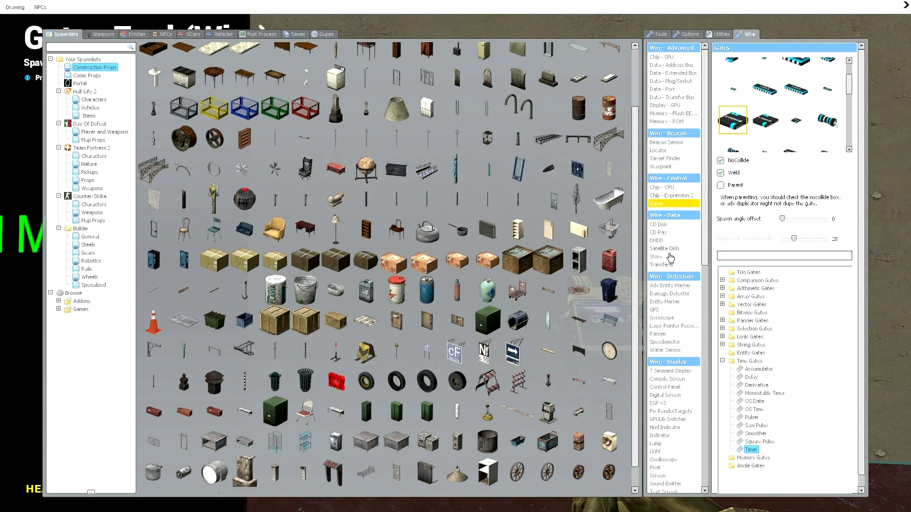
- Switch to the Constant Value tool and enter 'This' as the first value
{"action": "scroll", "scroll_direction": "down", "scroll_amount": 3}
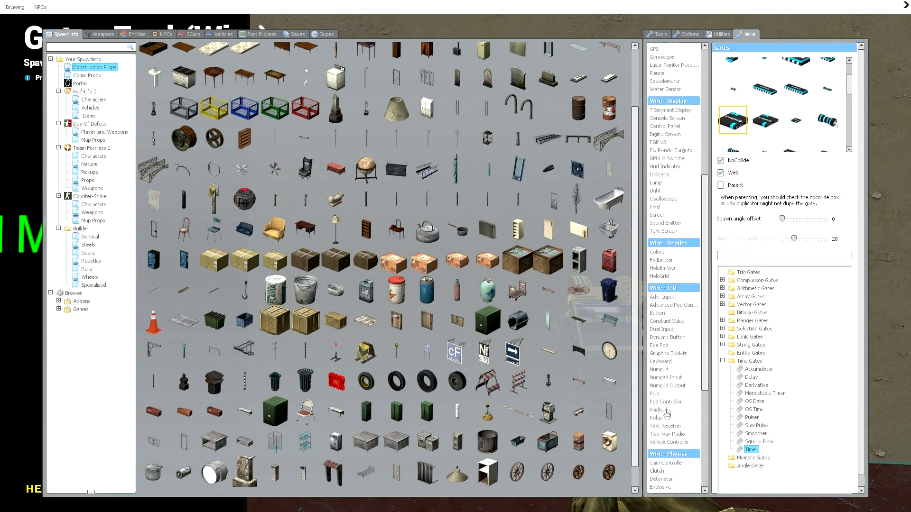
{"action": "left_click", "coordinate": [666, 321]}
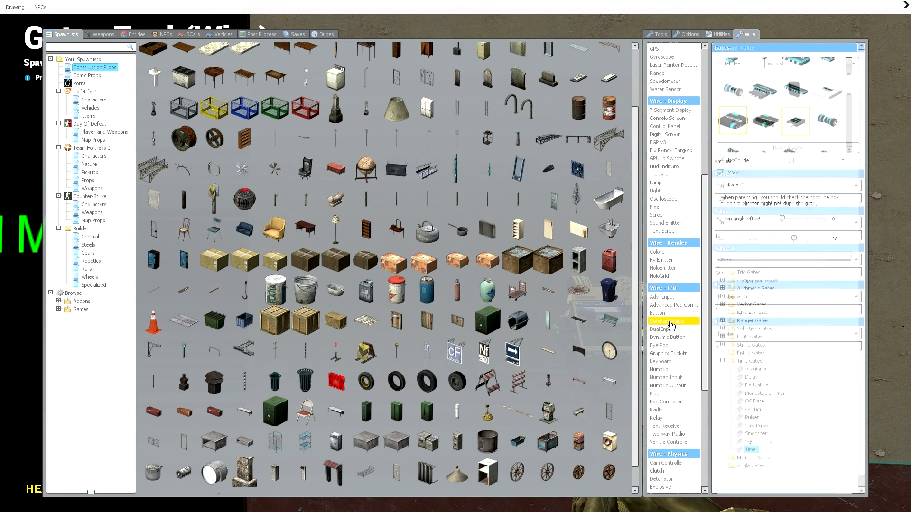
{"action": "left_click", "coordinate": [667, 321]}
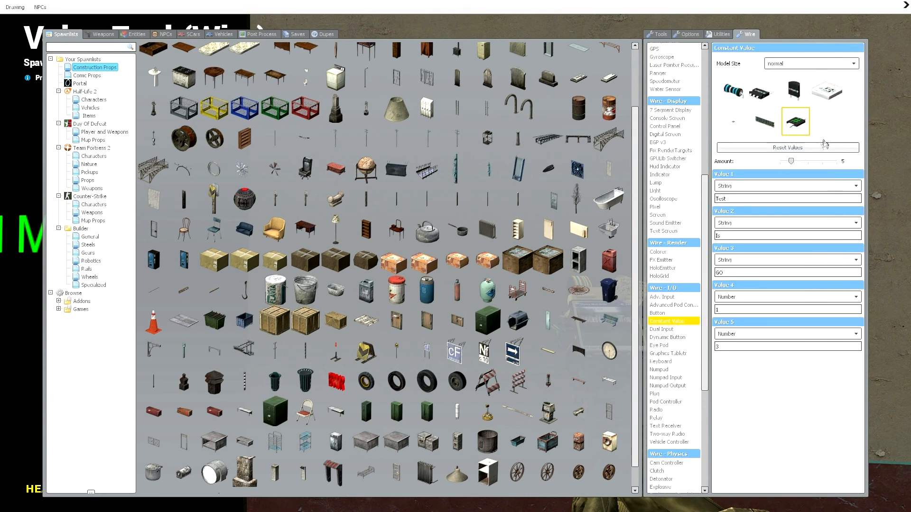
{"action": "mouse_move", "coordinate": [753, 192]}
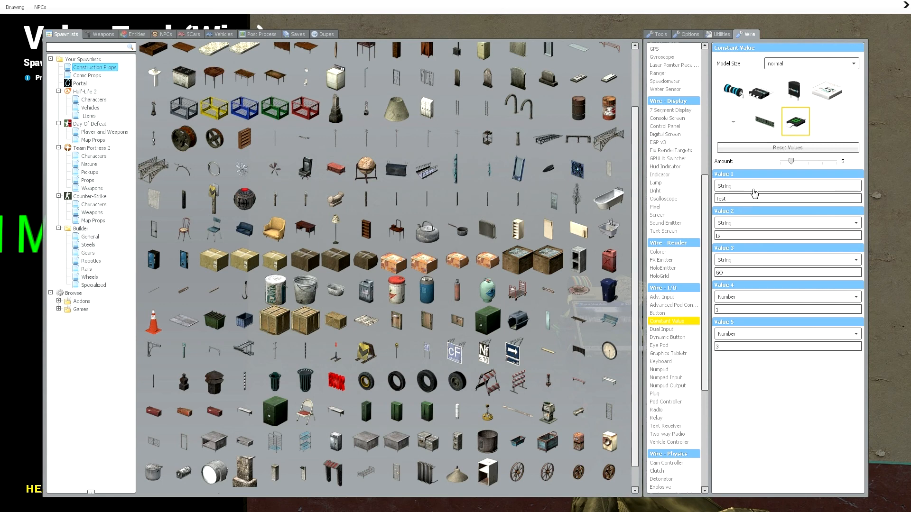
{"action": "triple_click", "coordinate": [787, 198]}
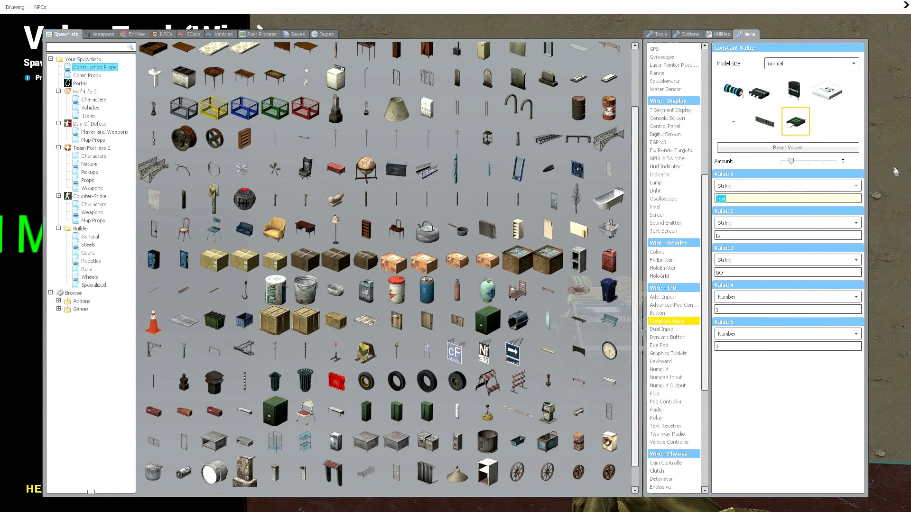
{"action": "mouse_move", "coordinate": [891, 169]}
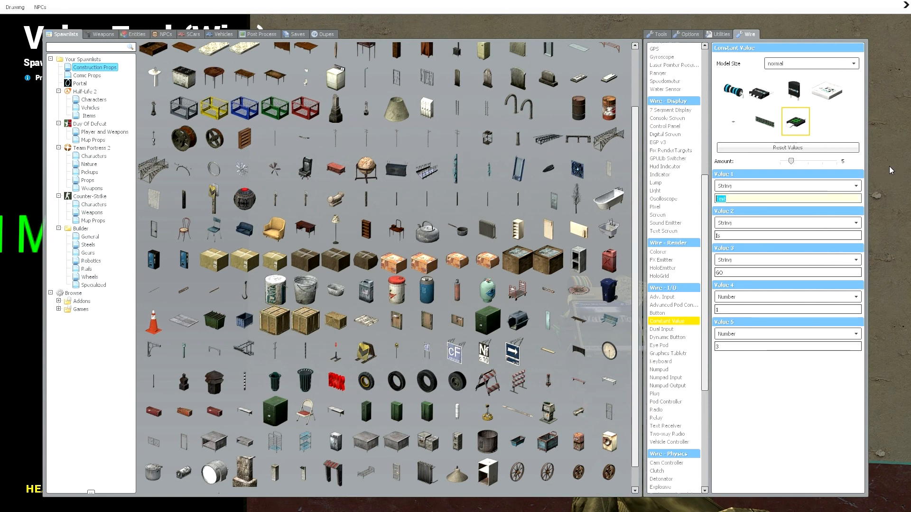
{"action": "type", "text": "THis"}
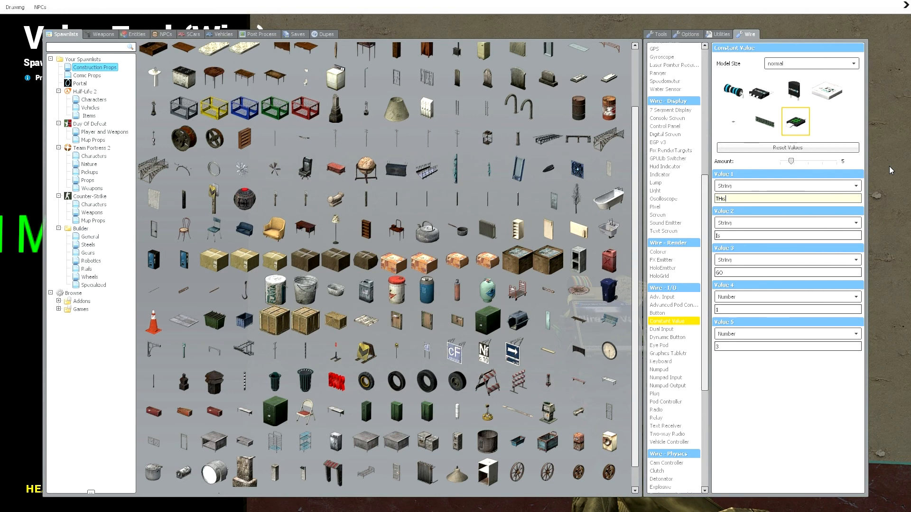
{"action": "key", "text": "Backspace"}
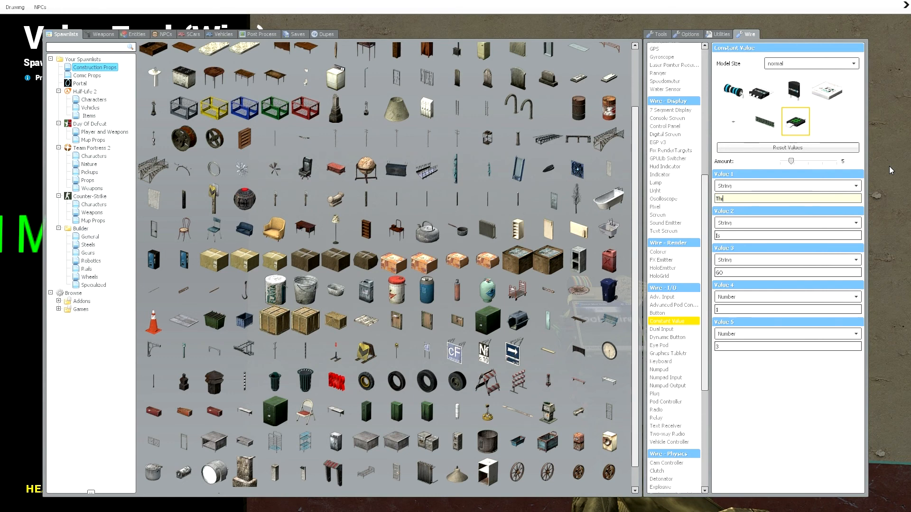
{"action": "left_click", "coordinate": [787, 235]}
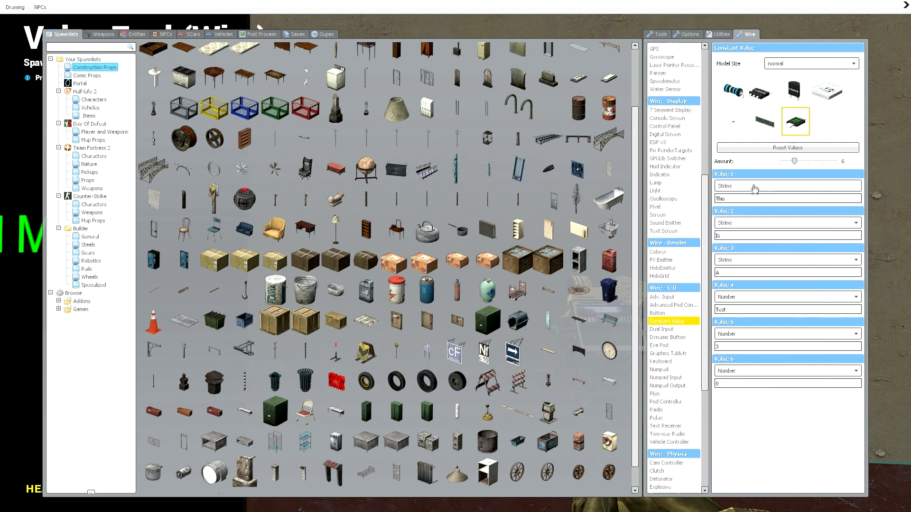
- Set the fifth constant value to 4 and the sixth to 1
{"action": "left_click", "coordinate": [851, 186]}
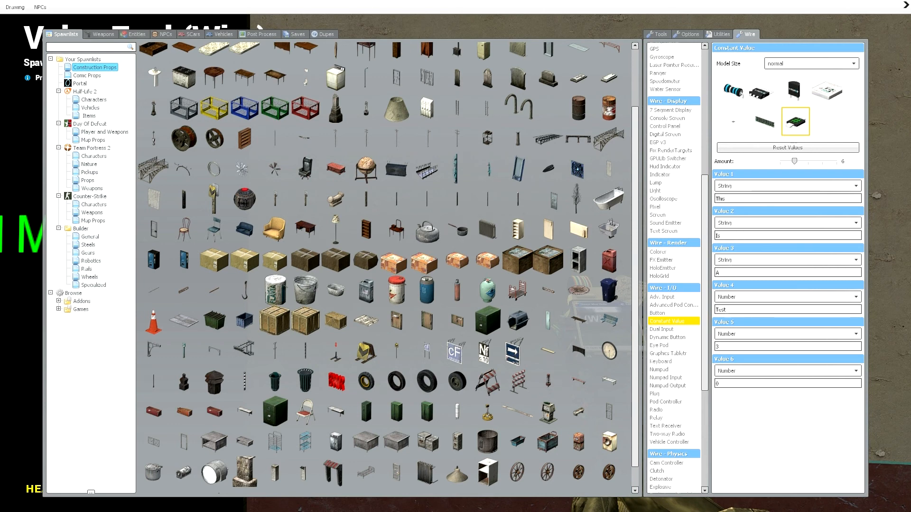
{"action": "mouse_move", "coordinate": [742, 333]}
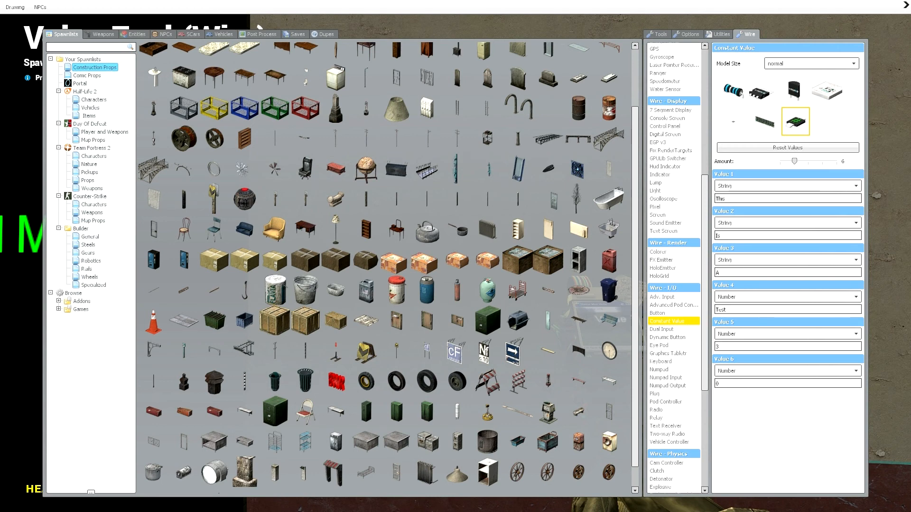
{"action": "mouse_move", "coordinate": [737, 181]}
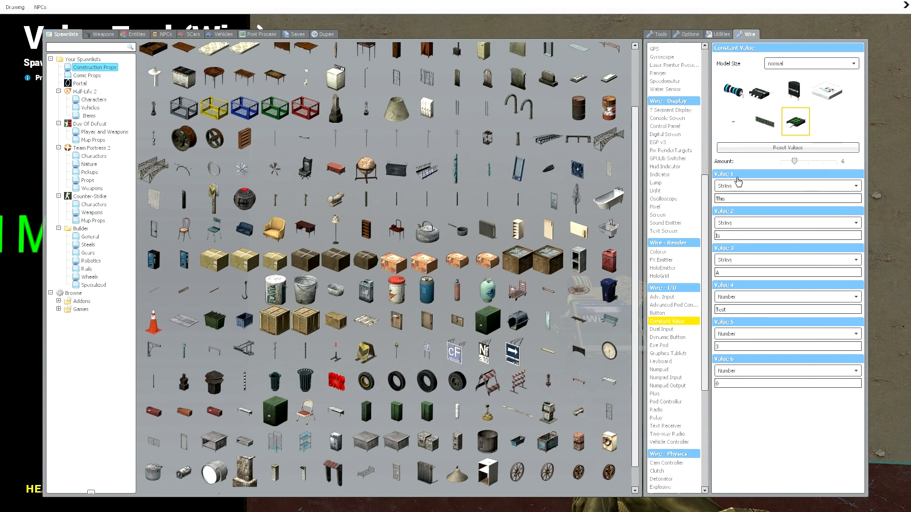
{"action": "mouse_move", "coordinate": [725, 360]}
{"action": "type", "text": "4"}
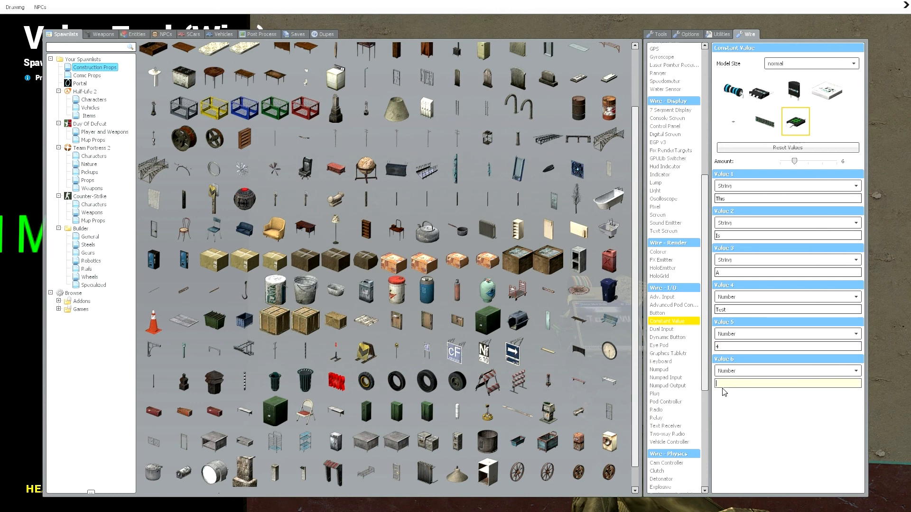
{"action": "type", "text": "1"}
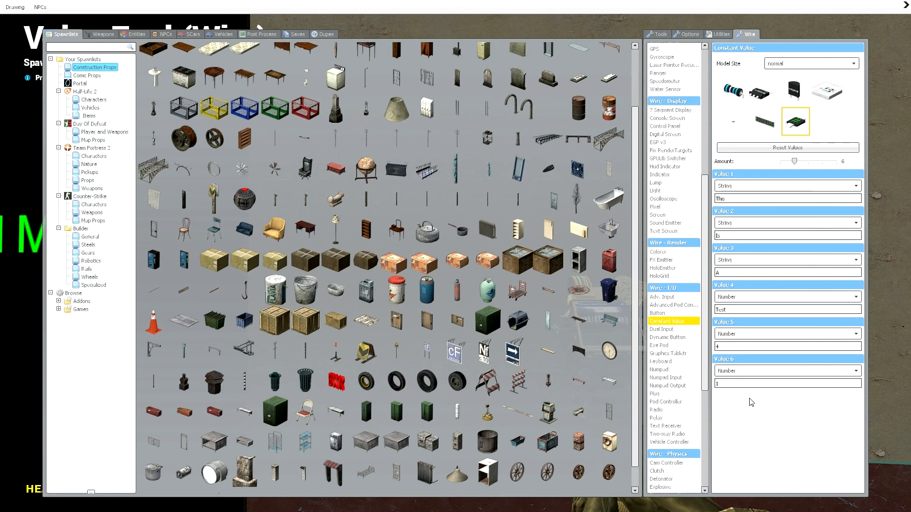
{"action": "left_click", "coordinate": [787, 346]}
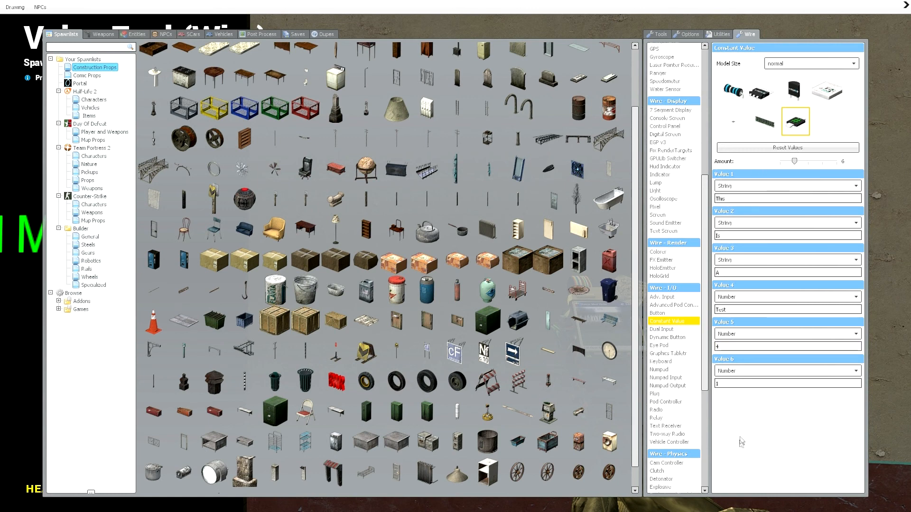
{"action": "mouse_move", "coordinate": [796, 254]}
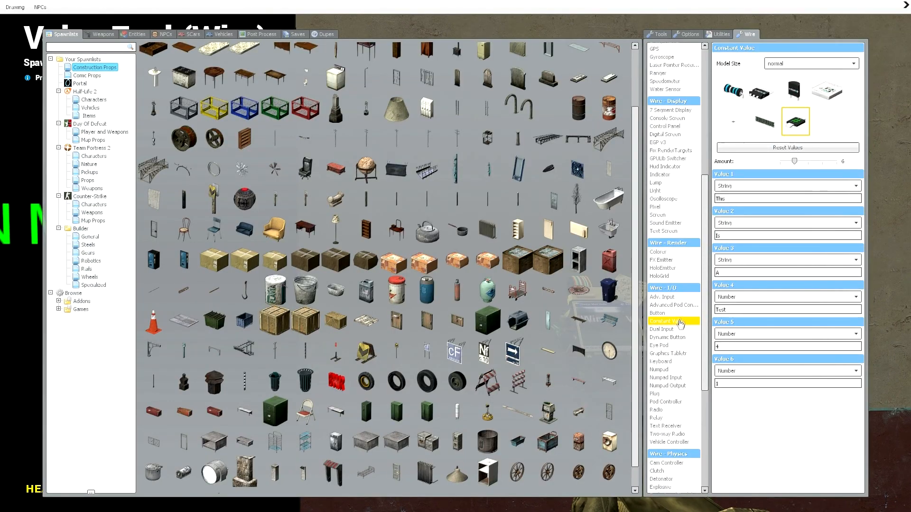
- Check the constant value chip on the wall and select the Wire Advanced tool
{"action": "left_click", "coordinate": [667, 478]}
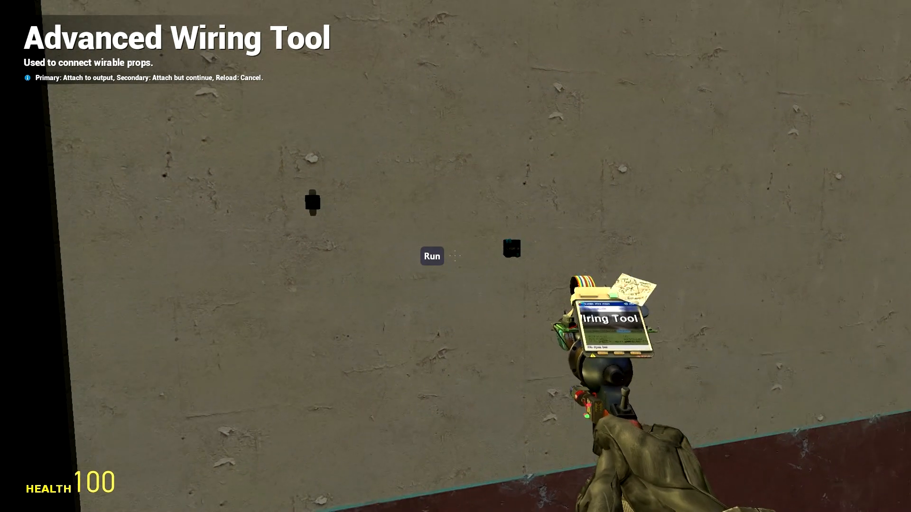
{"action": "left_click", "coordinate": [510, 248]}
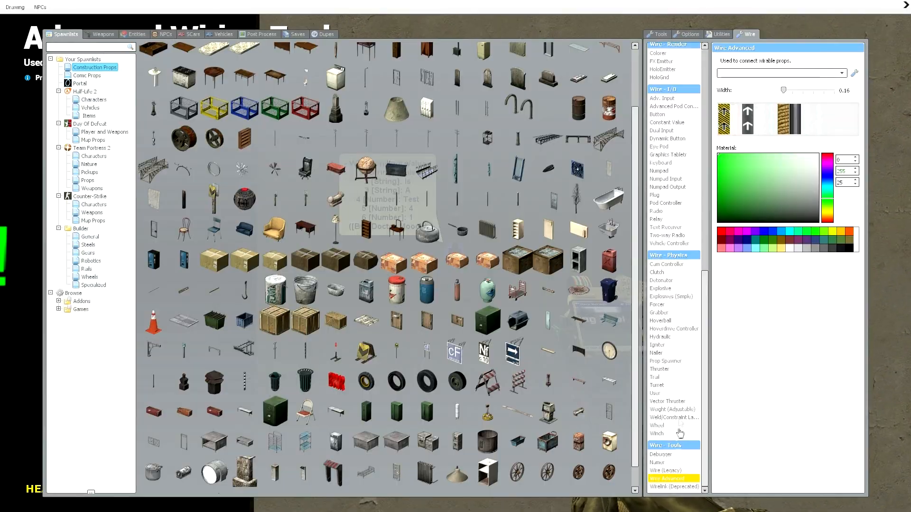
- Return to the Wire Gates tool with the Timer gate from Time Gates
{"action": "scroll", "scroll_direction": "up", "scroll_amount": 3}
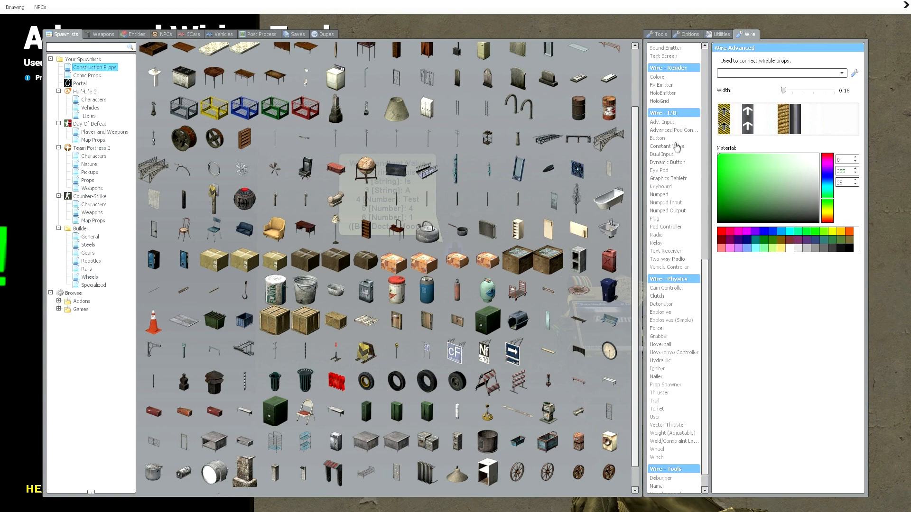
{"action": "left_click", "coordinate": [666, 145]}
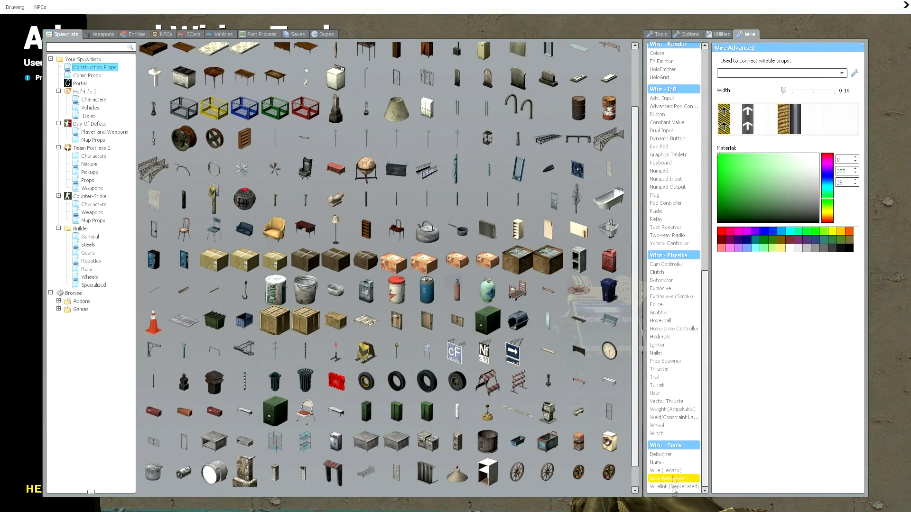
{"action": "scroll", "scroll_direction": "up", "scroll_amount": 3}
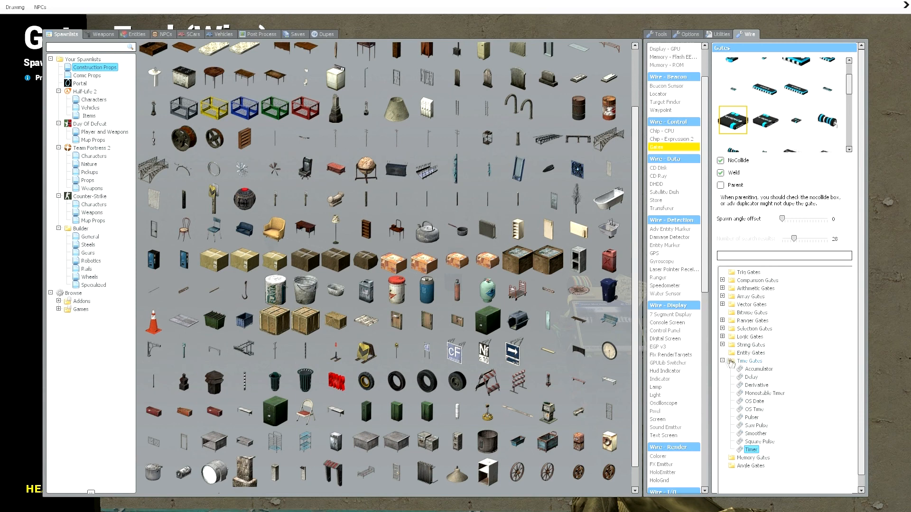
- Collapse Time Gates and expand Arithmetic Gates to reach the Round gate
{"action": "left_click", "coordinate": [722, 360]}
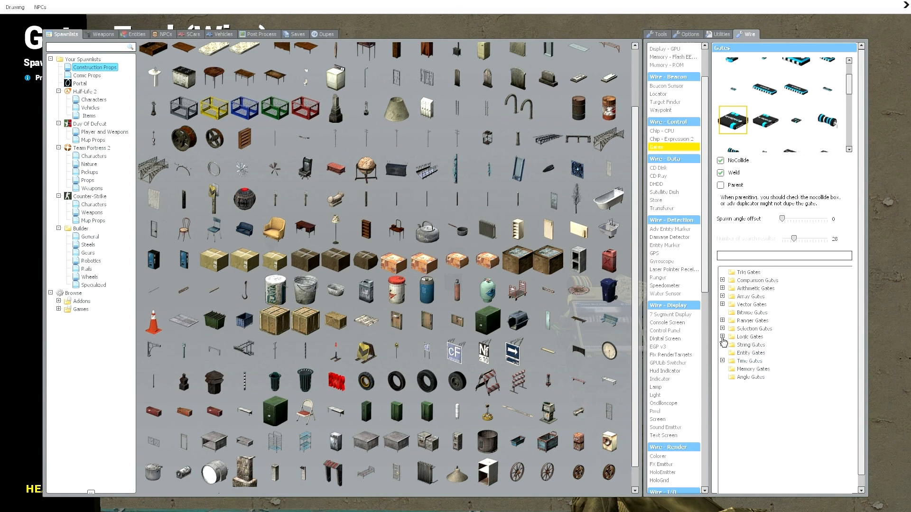
{"action": "left_click", "coordinate": [723, 337]}
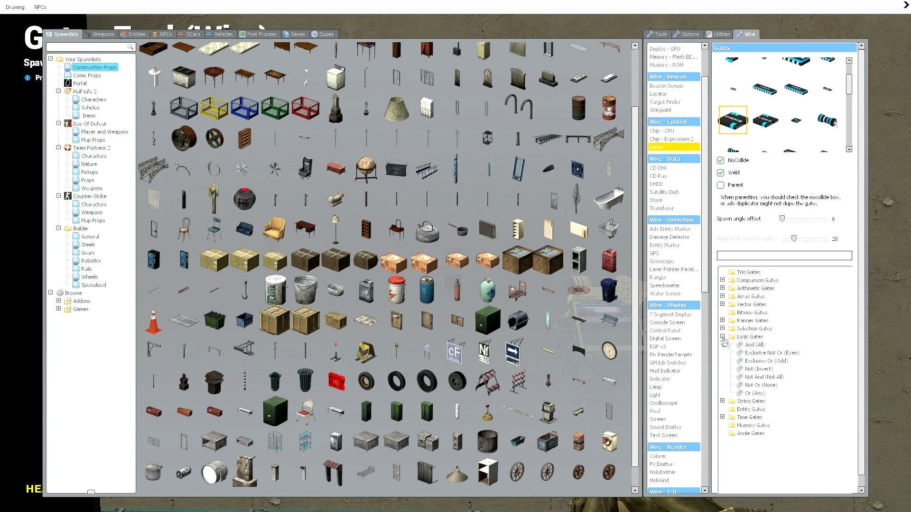
{"action": "left_click", "coordinate": [723, 337]}
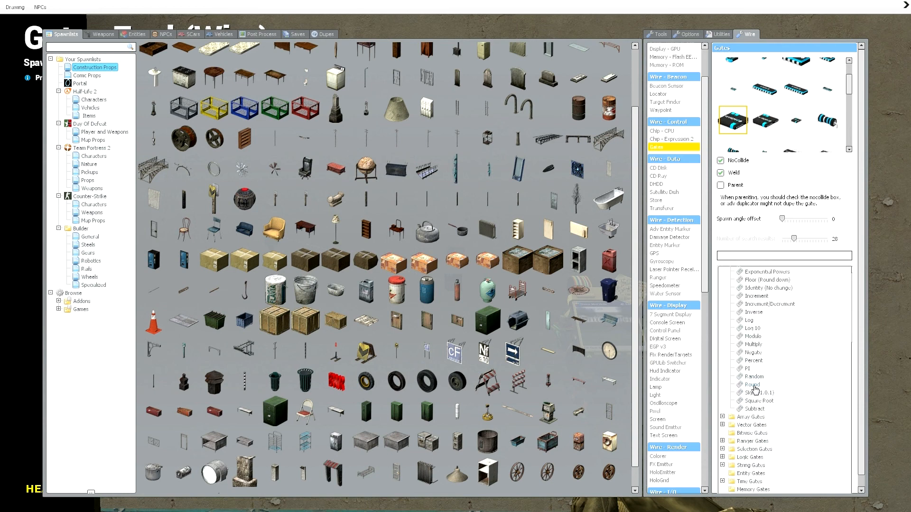
{"action": "scroll", "scroll_direction": "up", "scroll_amount": 3}
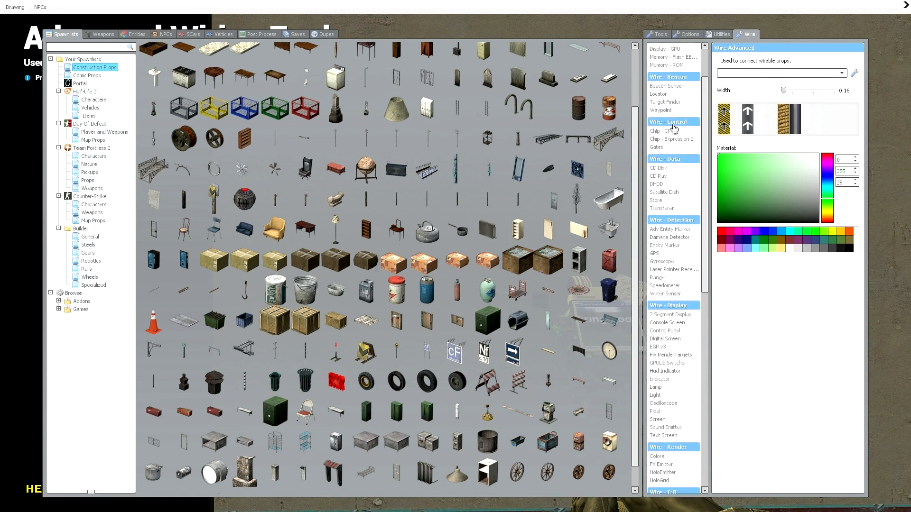
- Switch to the Wire Gates tool to find the Select gate
{"action": "left_click", "coordinate": [656, 147]}
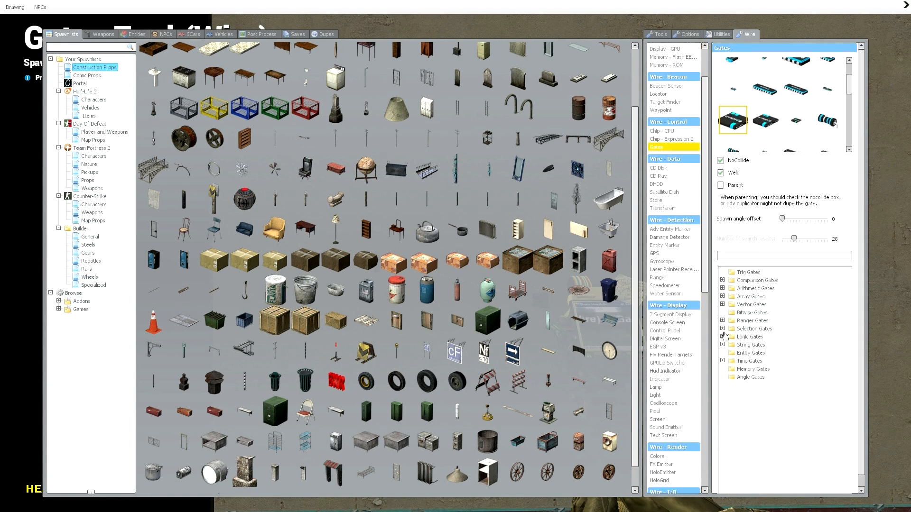
{"action": "mouse_move", "coordinate": [725, 349]}
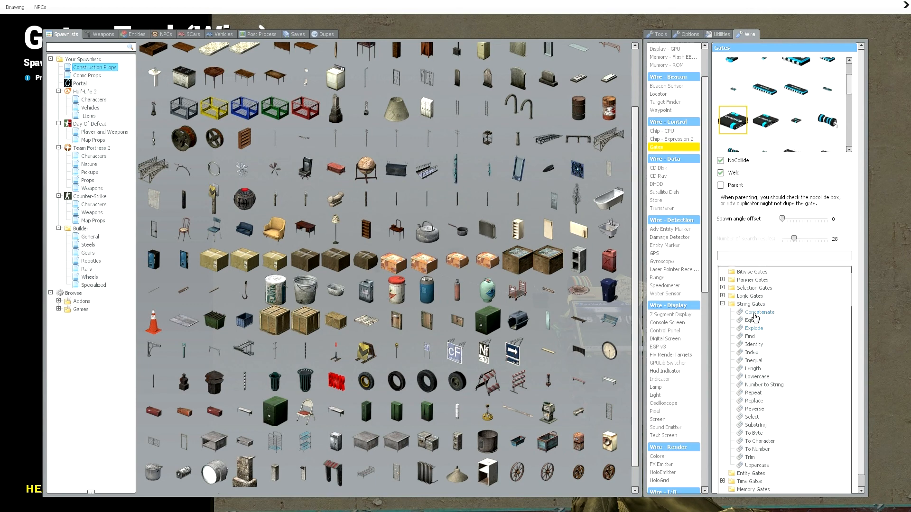
{"action": "mouse_move", "coordinate": [739, 324]}
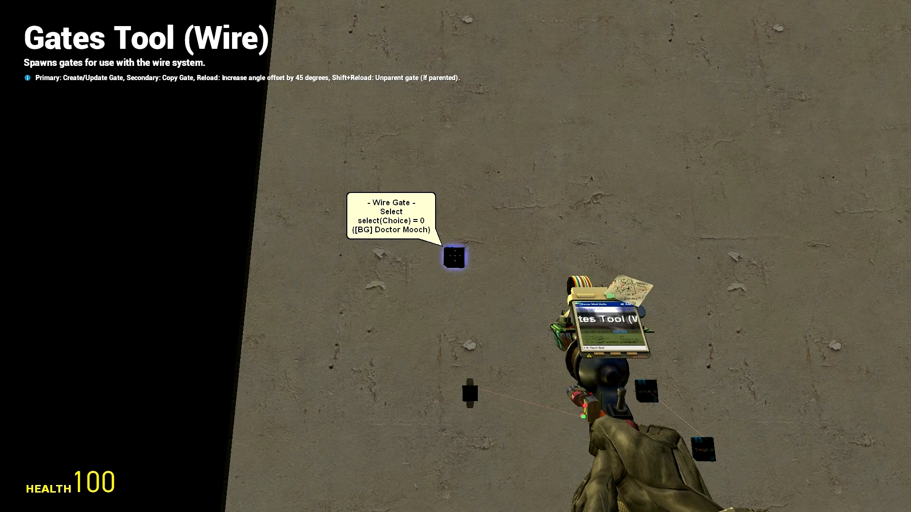
- Wire the constant value's output into a gate input and scroll the spawn menu
{"action": "key", "text": "q"}
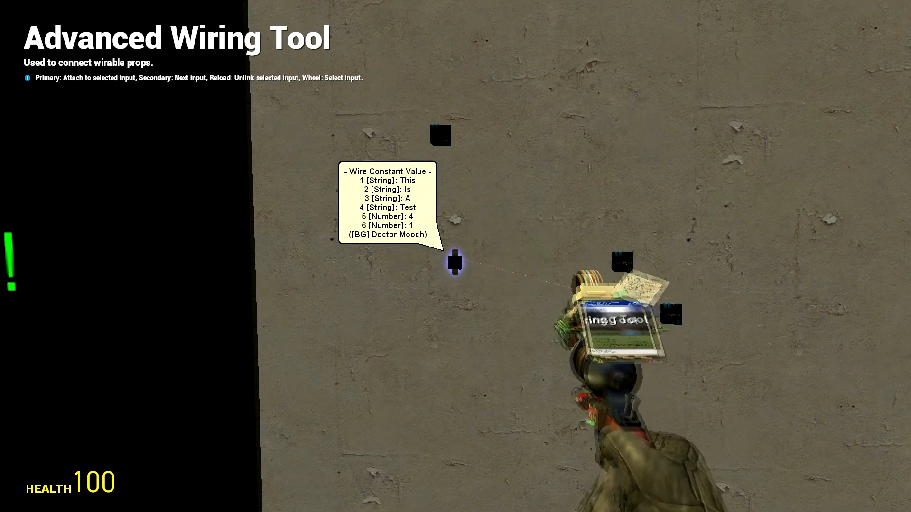
{"action": "left_click", "coordinate": [455, 261]}
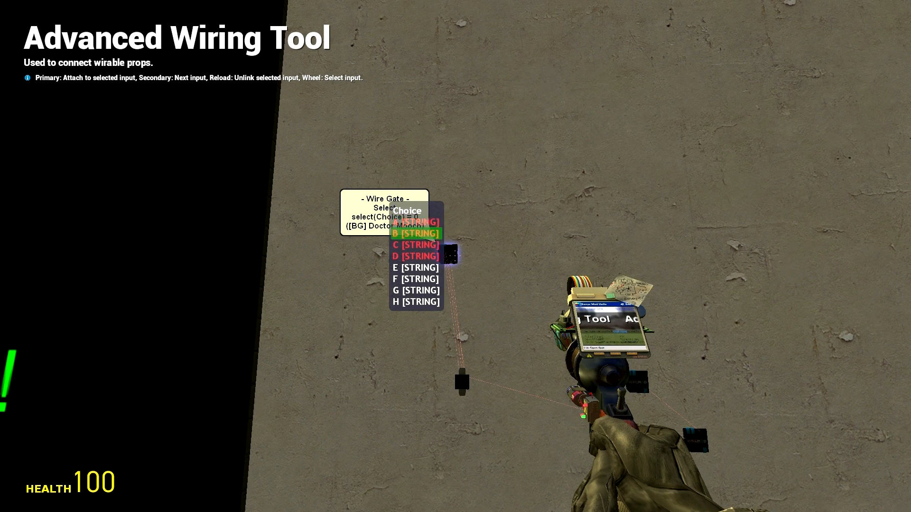
{"action": "scroll", "scroll_direction": "down", "scroll_amount": 3}
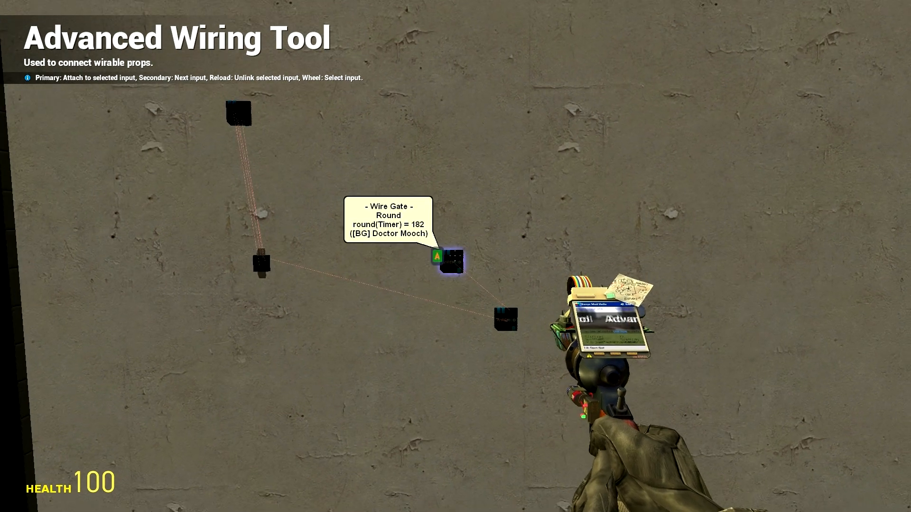
{"action": "mouse_move", "coordinate": [456, 256]}
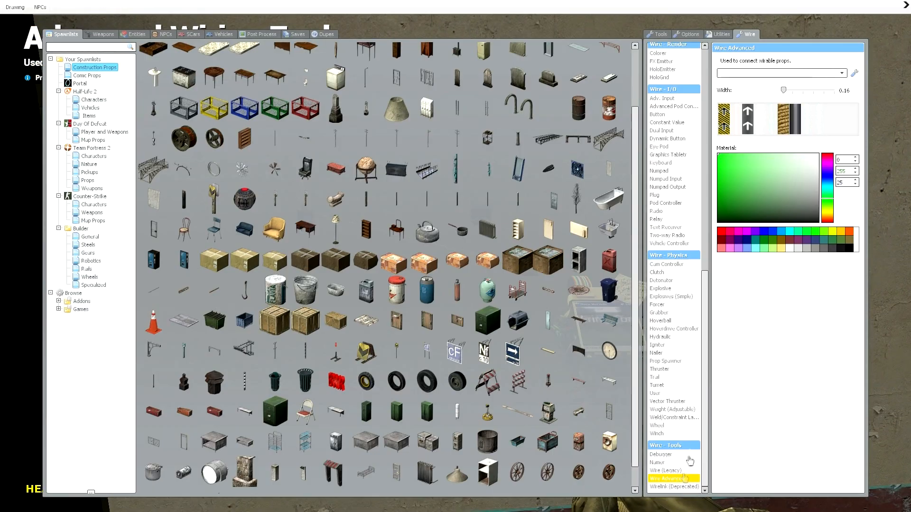
- In the Wire Gates tool, browse the gate categories and select the Comparison Greater Than gate
{"action": "scroll", "scroll_direction": "up", "scroll_amount": 3}
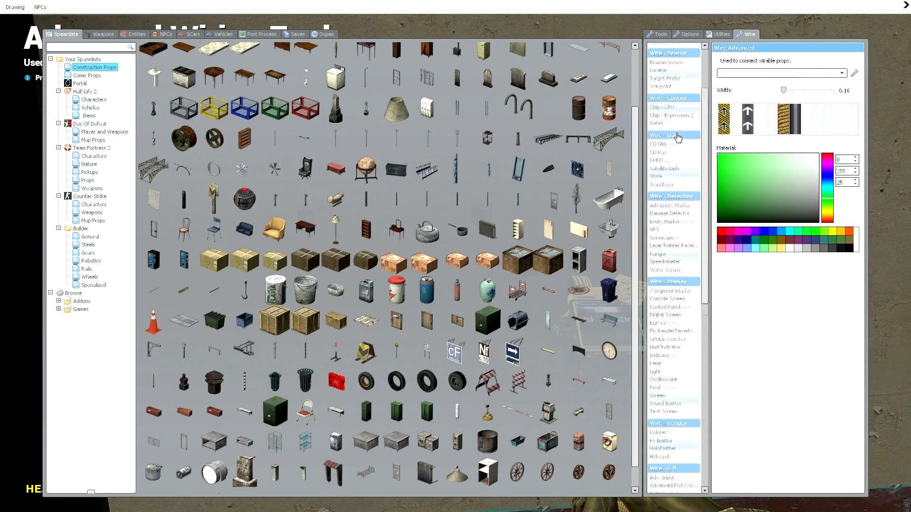
{"action": "left_click", "coordinate": [657, 124]}
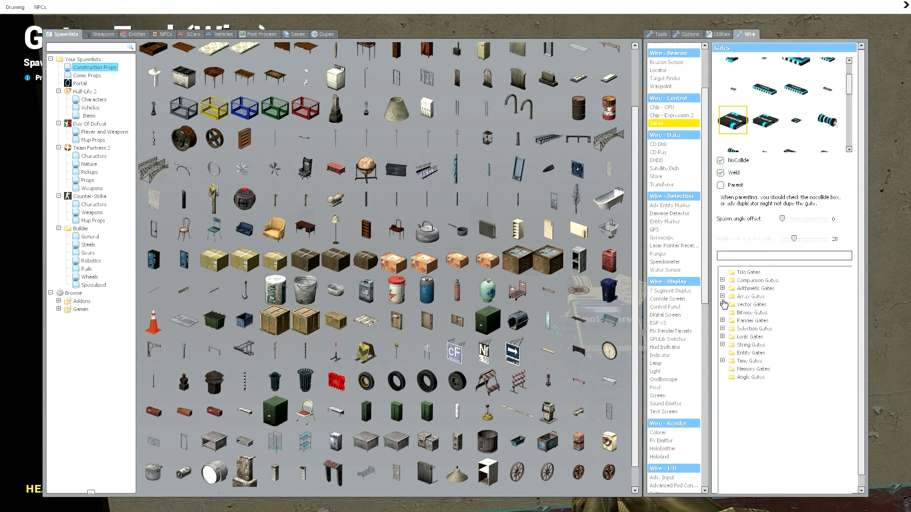
{"action": "left_click", "coordinate": [723, 289]}
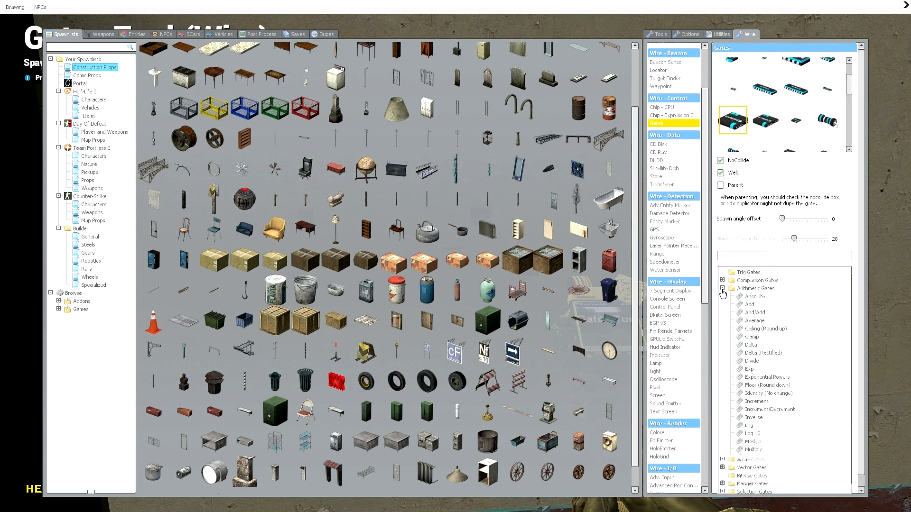
{"action": "left_click", "coordinate": [722, 289]}
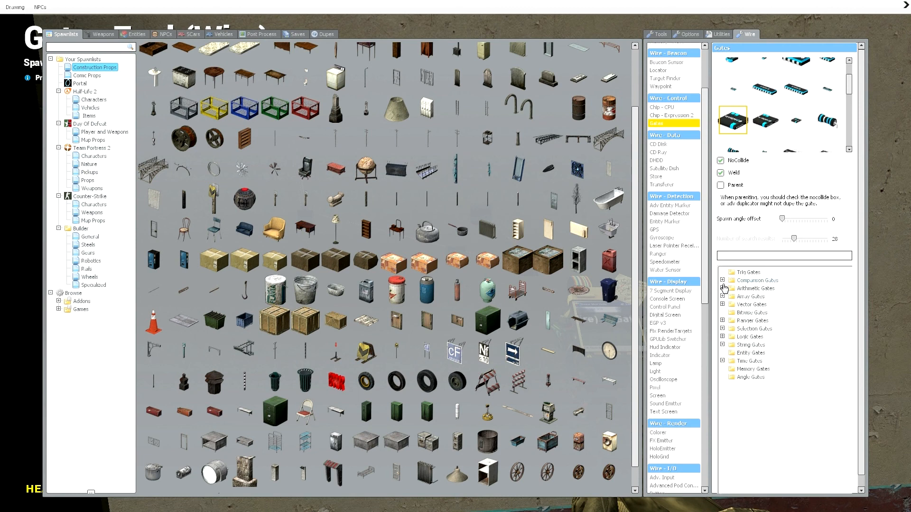
{"action": "left_click", "coordinate": [723, 280]}
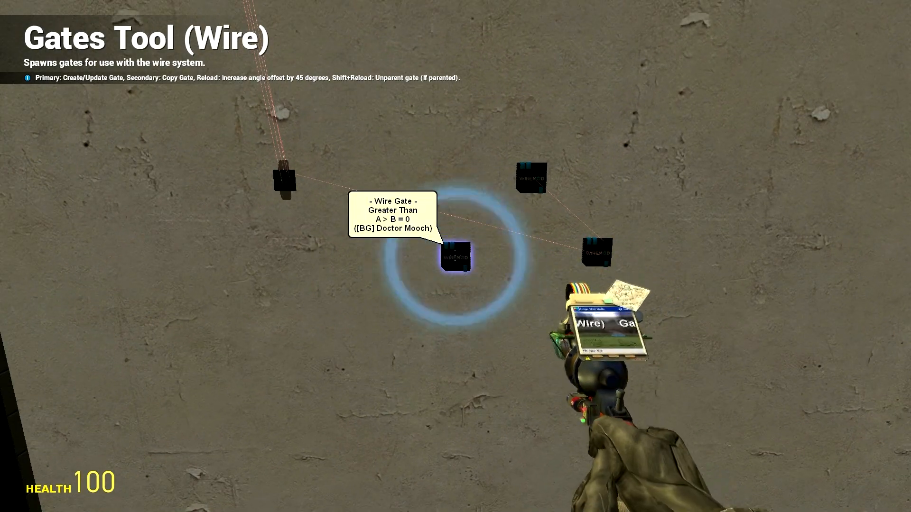
- Switch back to the Advanced Wiring Tool and wire the Timer gate's Run input
{"action": "key", "text": "q"}
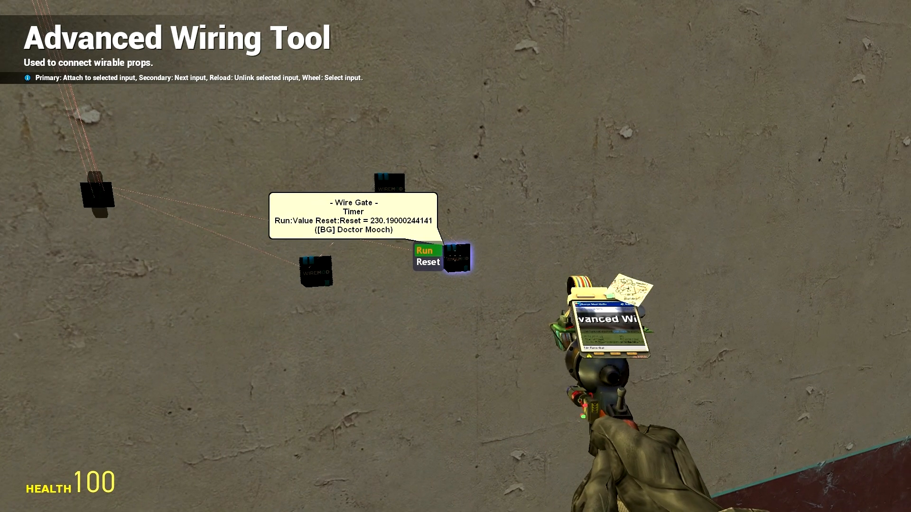
{"action": "left_click", "coordinate": [427, 262]}
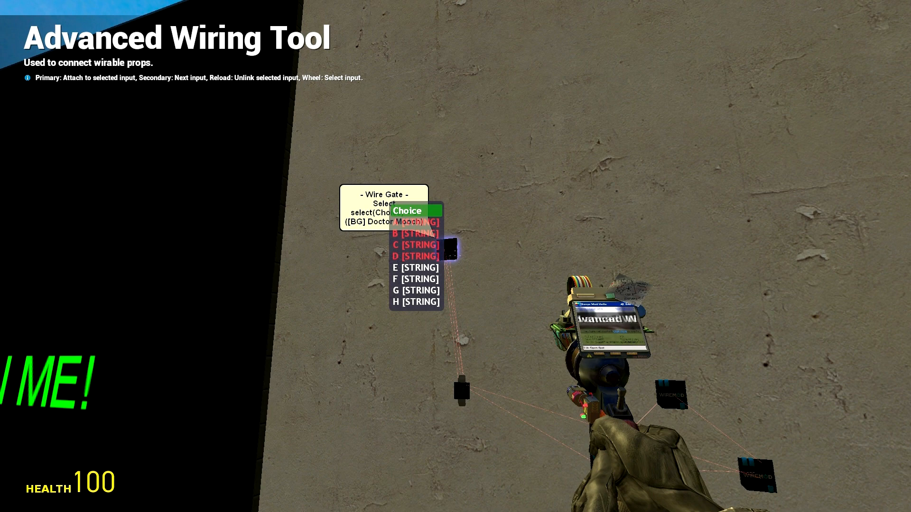
- Wire the Select gate's Choice input into the circuit
{"action": "left_click", "coordinate": [416, 210]}
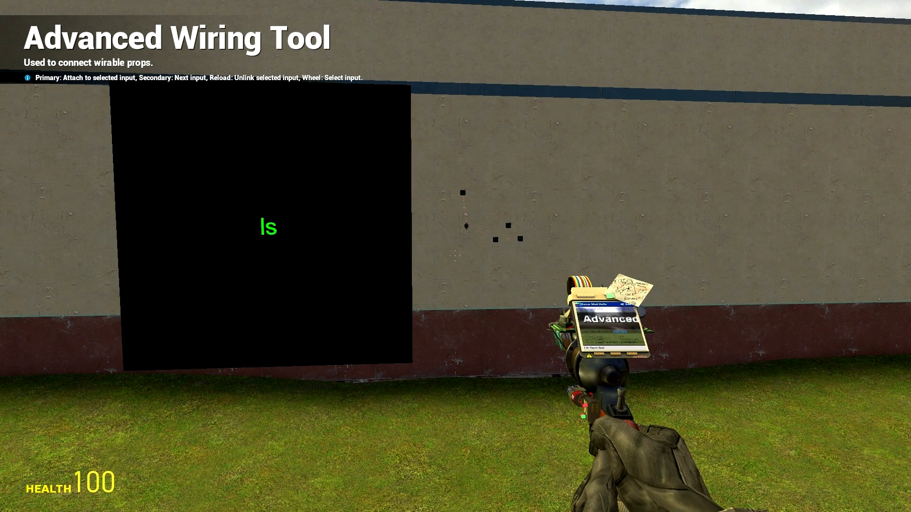
- Type 'Test' repeatedly while the text screen advances from 'Is' to 'Test'
{"action": "type", "text": "Test"}
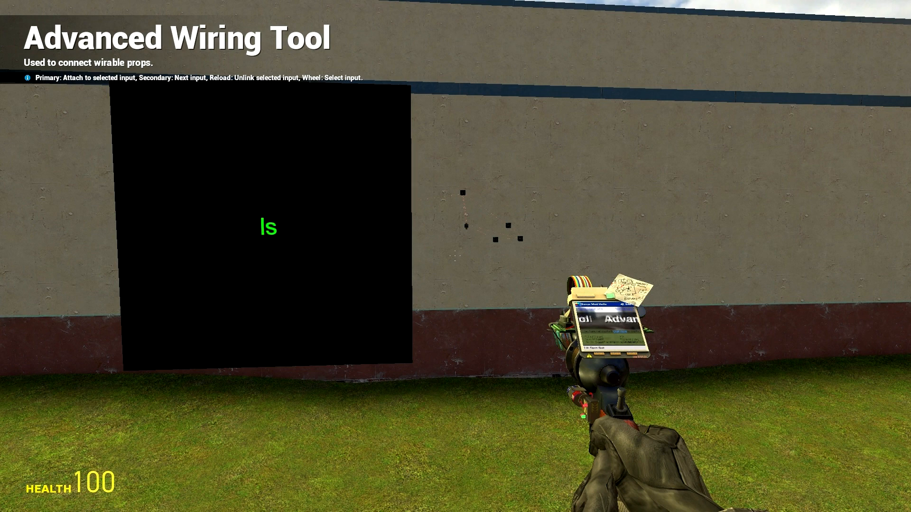
{"action": "type", "text": "Test"}
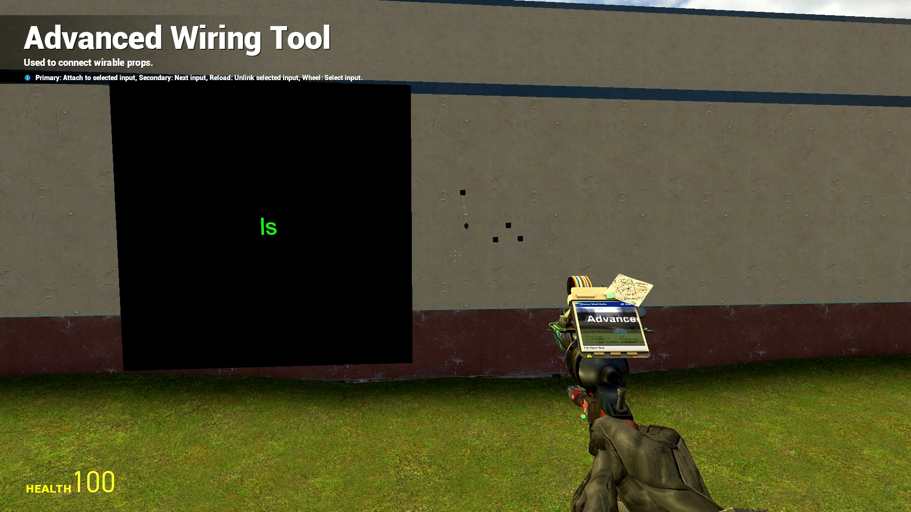
{"action": "type", "text": "Test"}
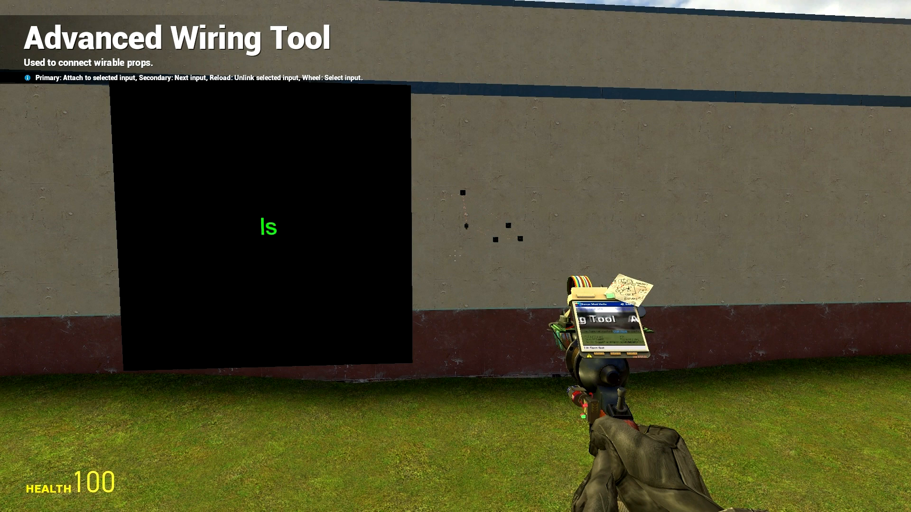
{"action": "type", "text": "Test"}
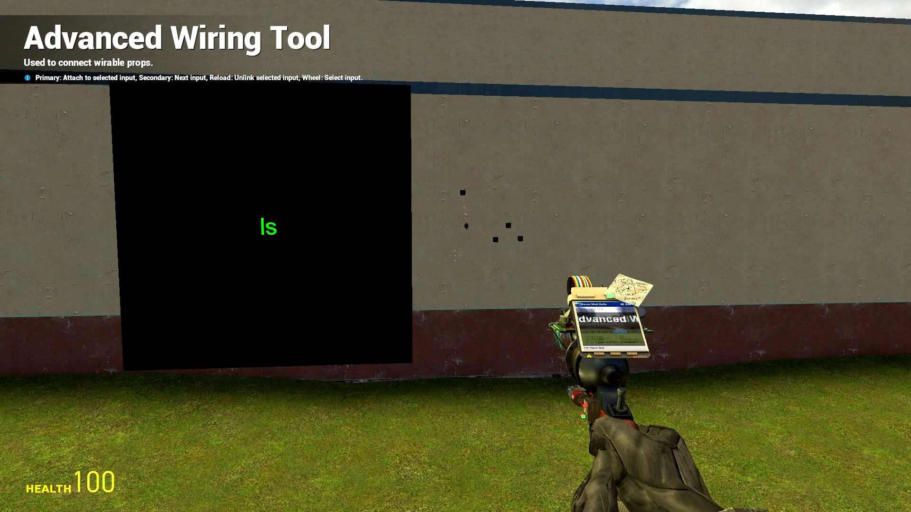
{"action": "type", "text": "Test"}
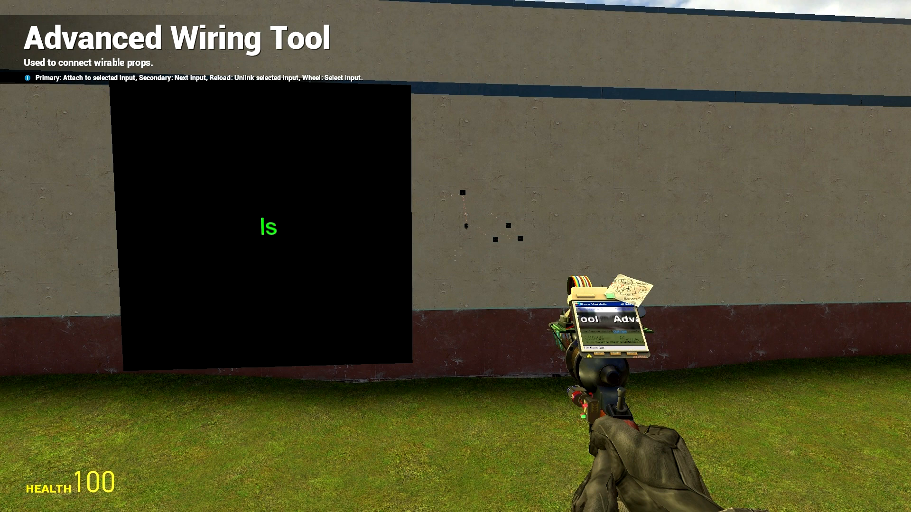
{"action": "type", "text": "Test"}
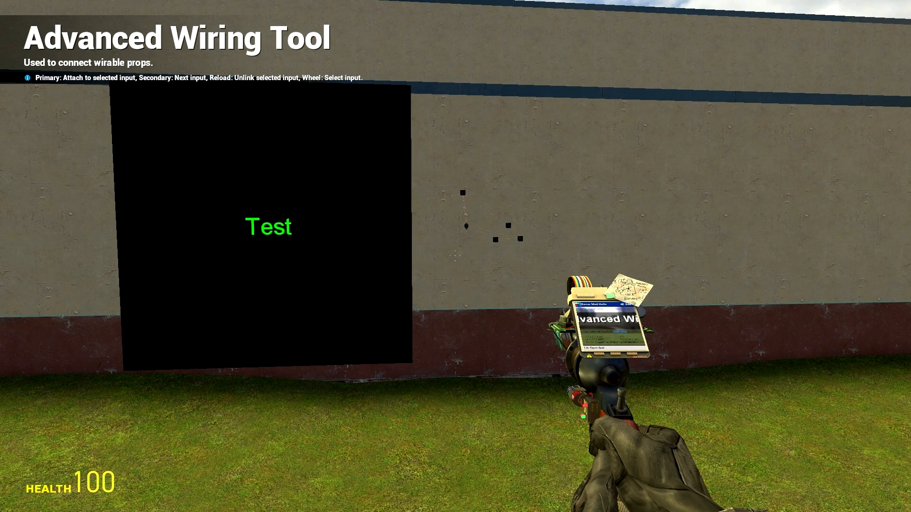